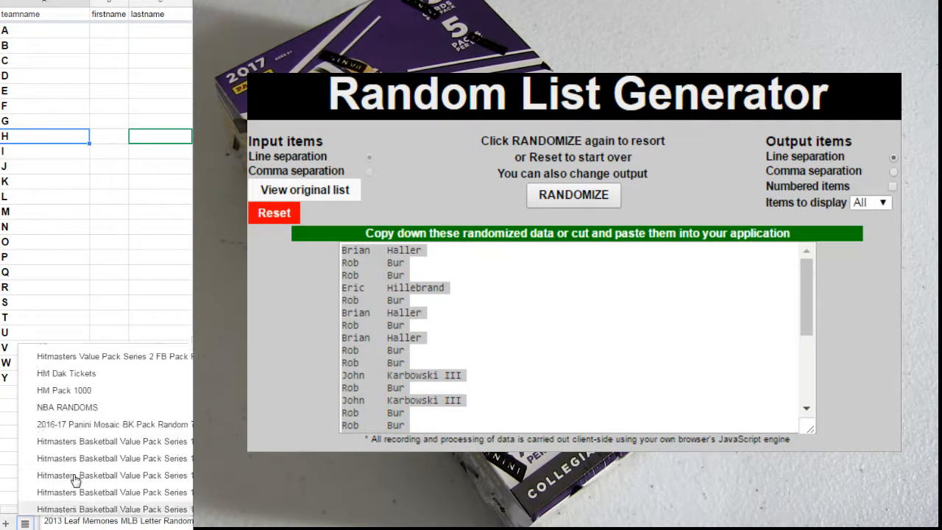
# - Scroll the 2017 Elite Draft Picks FB Pack sheet down to the Spot rows with buyer names
pyautogui.scroll(-3)
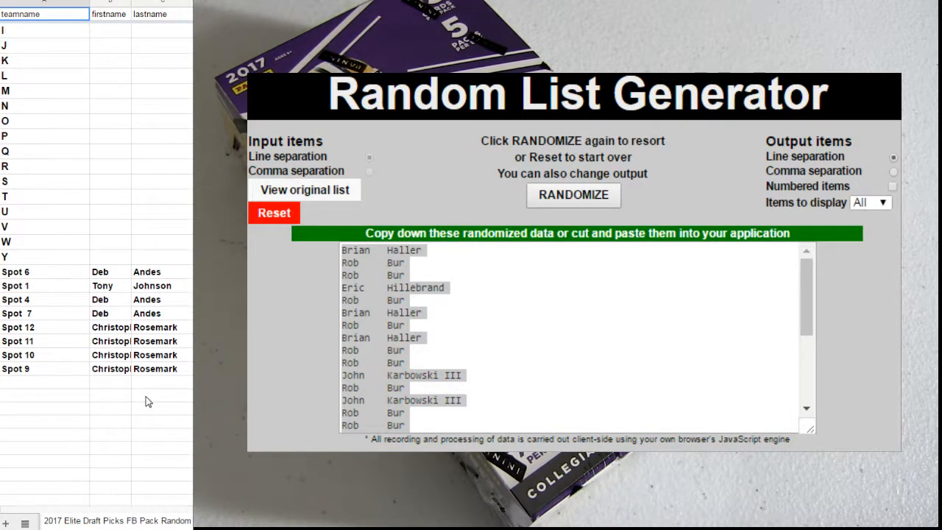
pyautogui.moveTo(145, 407)
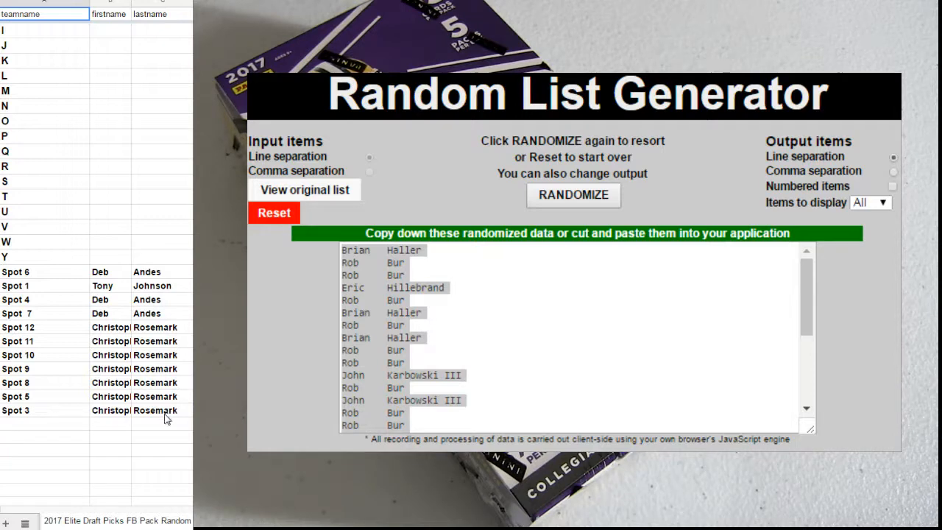
# - Copy the spot buyers' names and paste them at letter A's first name, then again at M
pyautogui.click(154, 410)
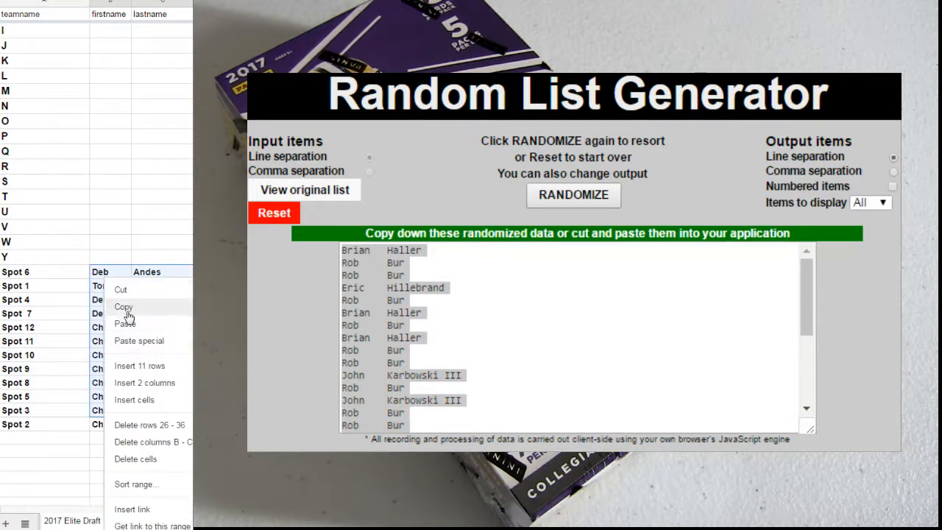
pyautogui.click(125, 307)
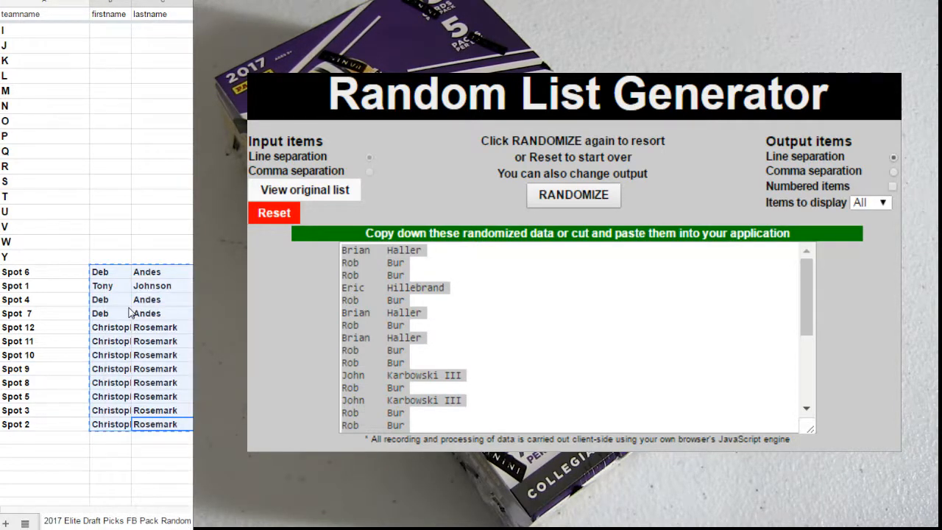
pyautogui.rightClick(110, 29)
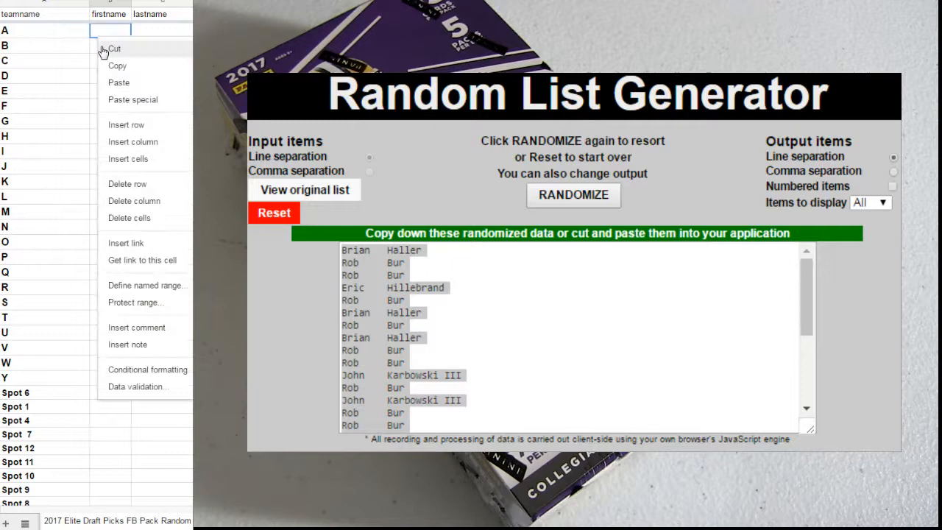
pyautogui.click(118, 82)
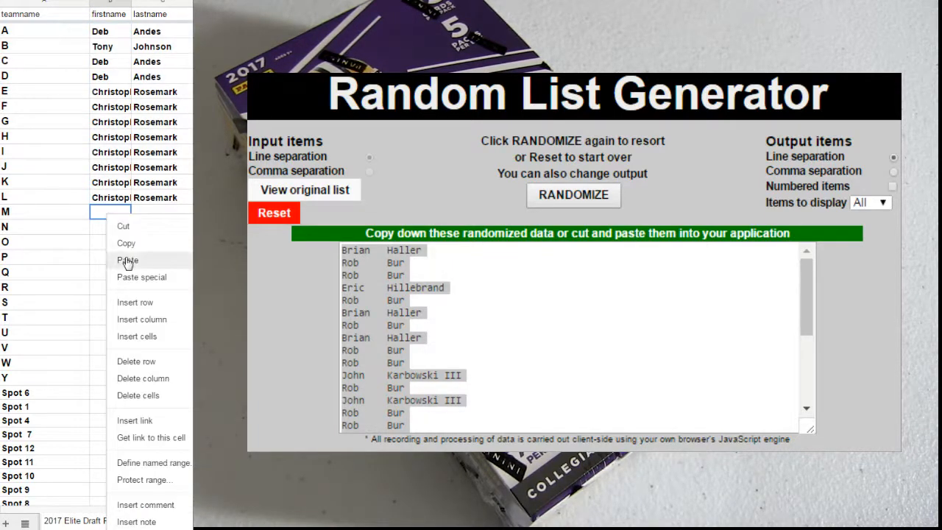
pyautogui.click(128, 260)
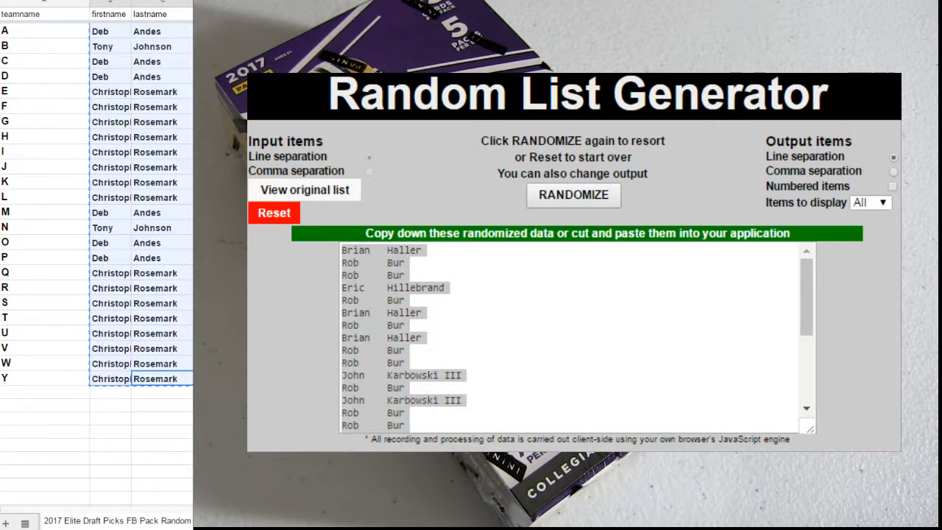
# - Reset the Random List Generator, paste the 25 A–Y buyer names, and randomize them
pyautogui.click(274, 213)
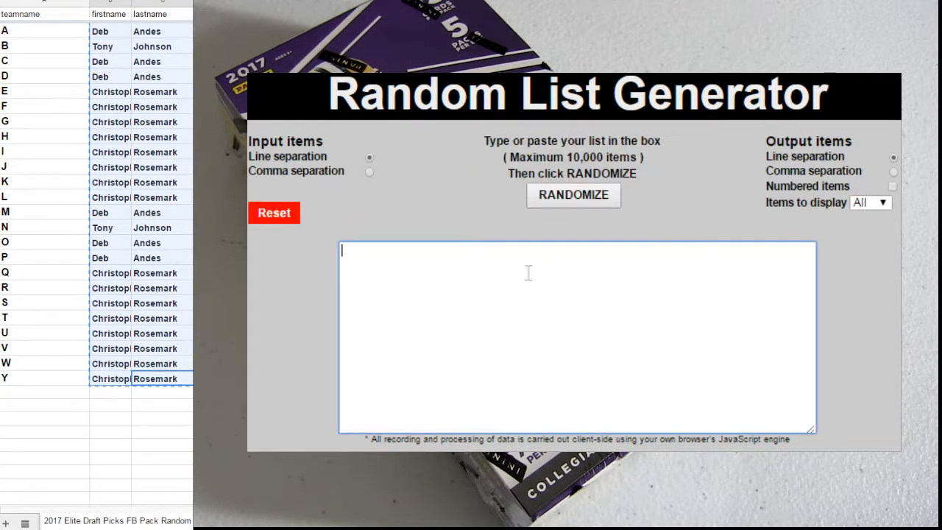
pyautogui.click(573, 195)
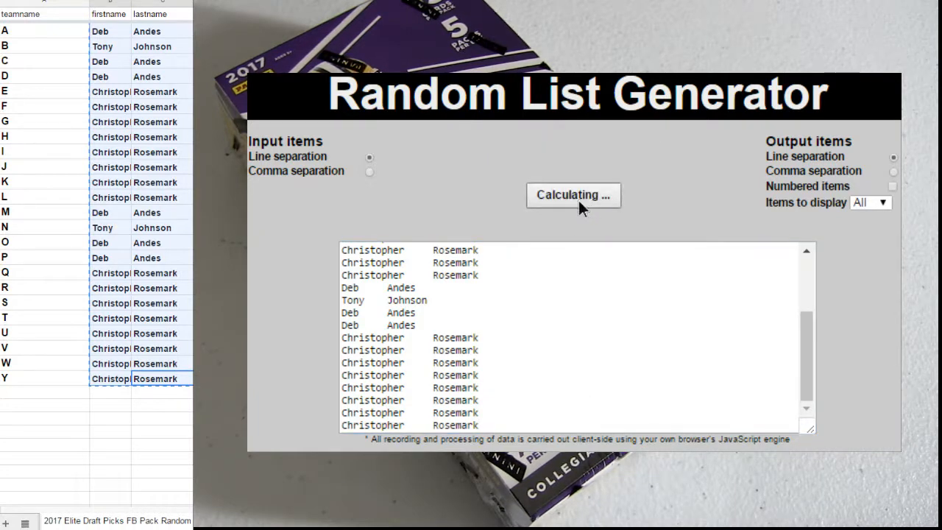
pyautogui.click(573, 195)
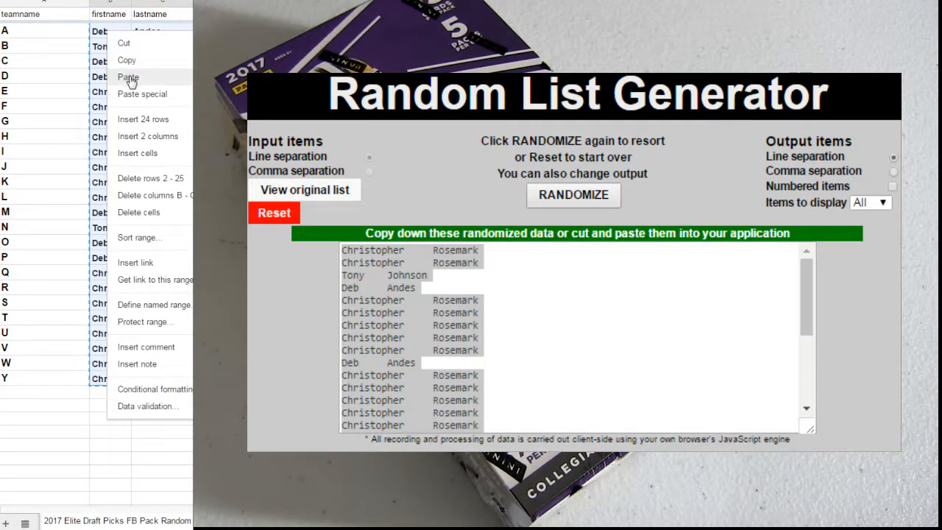
# - Paste the randomized buyer names into the first-name cell for letter A
pyautogui.click(128, 77)
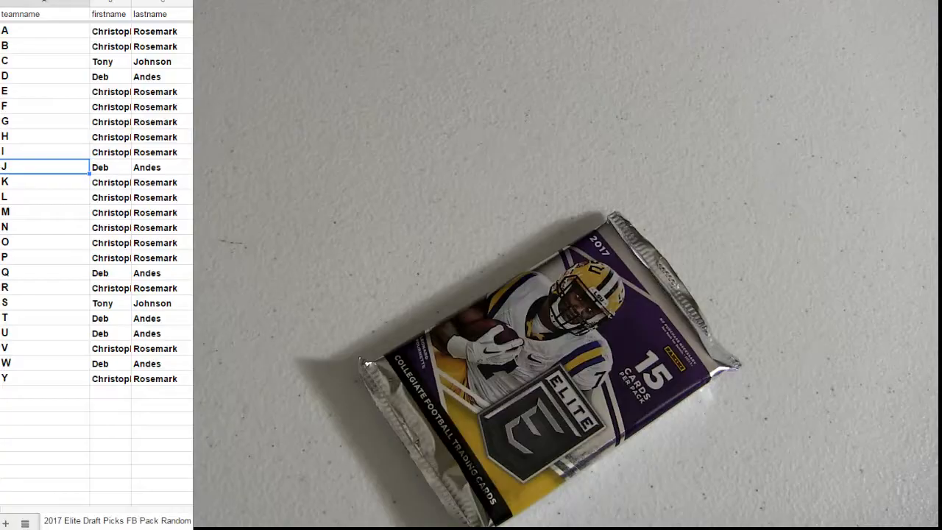